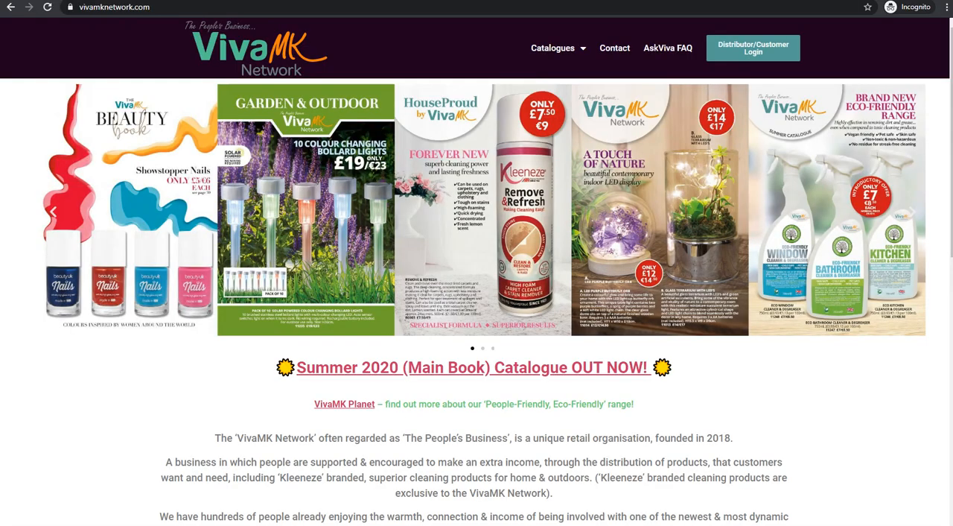
mouse_move(664, 47)
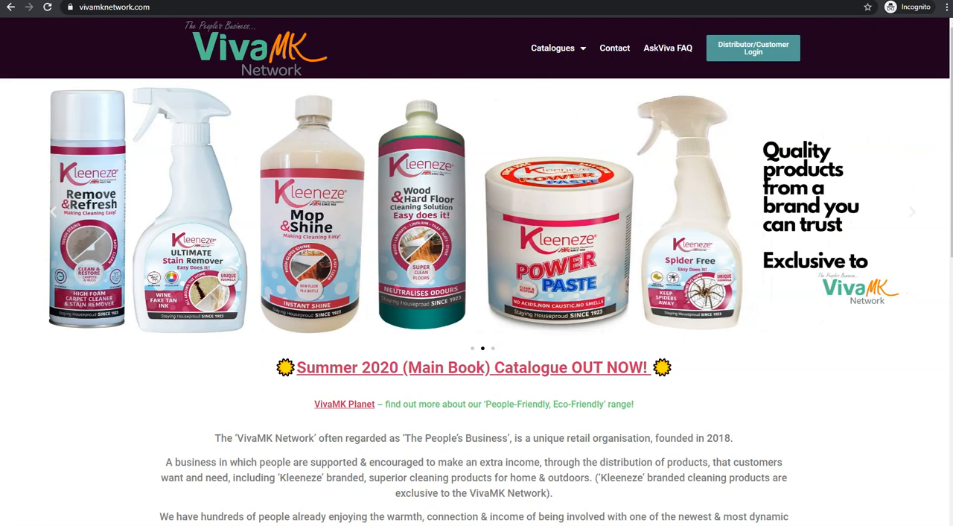
Step: Reach the distributor and customer sign-in page from the VivaMK home page
left_click(753, 48)
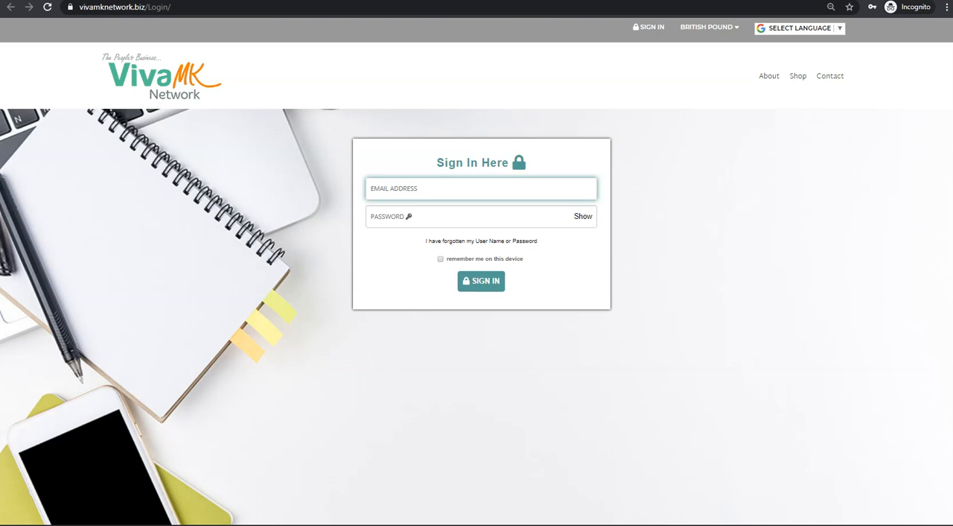
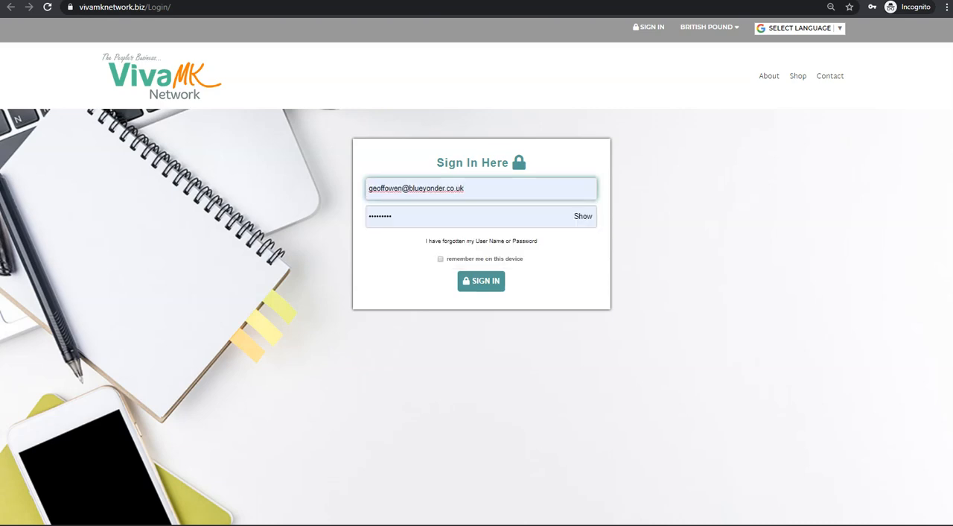
left_click(481, 281)
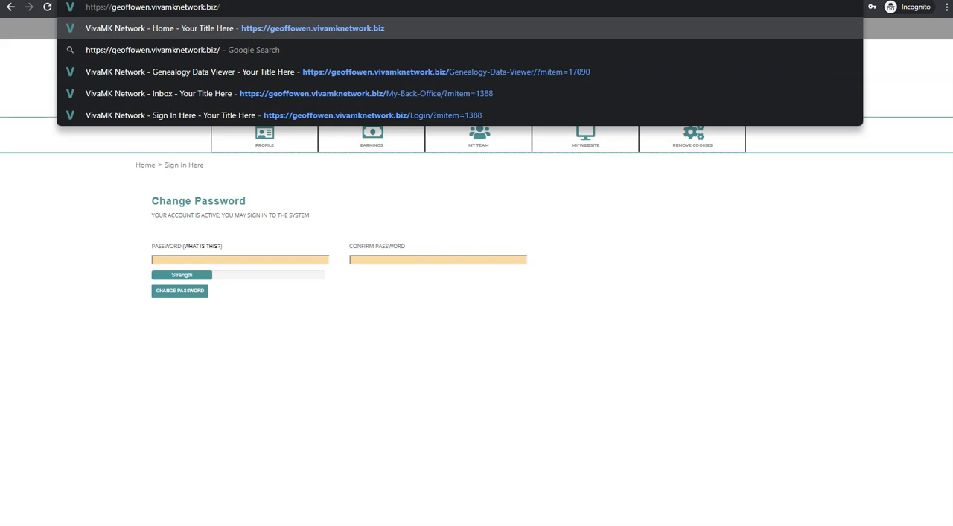
Step: Append /shop to the personal site address, copy the link, and sign out of the account
type("/shop")
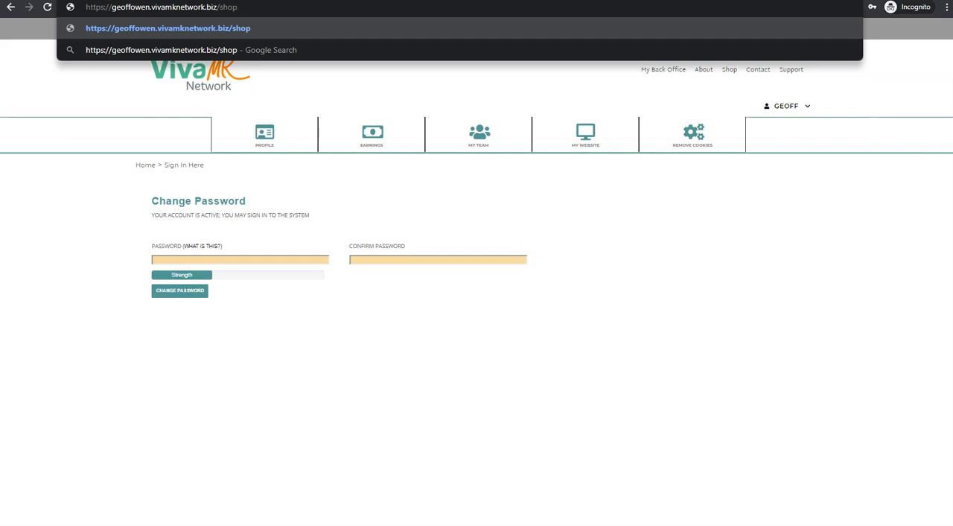
left_click(166, 15)
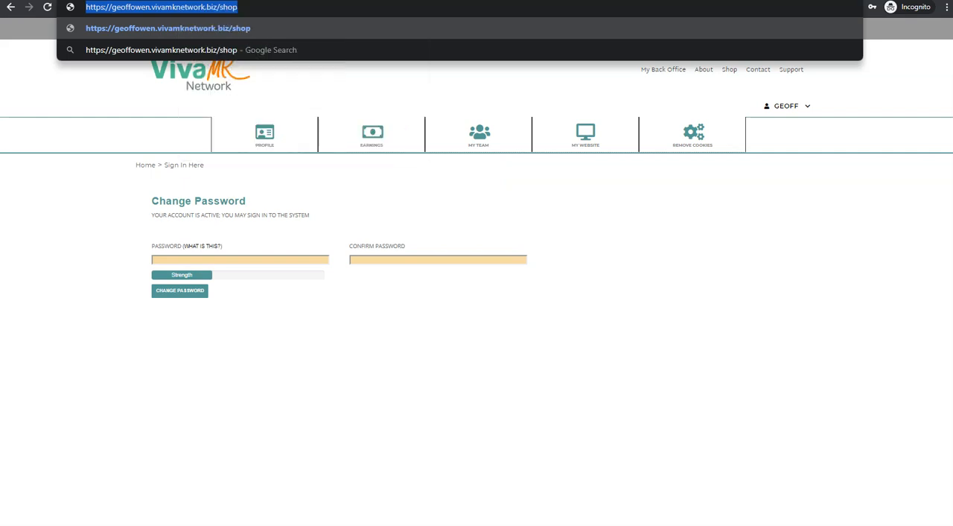
left_click(786, 104)
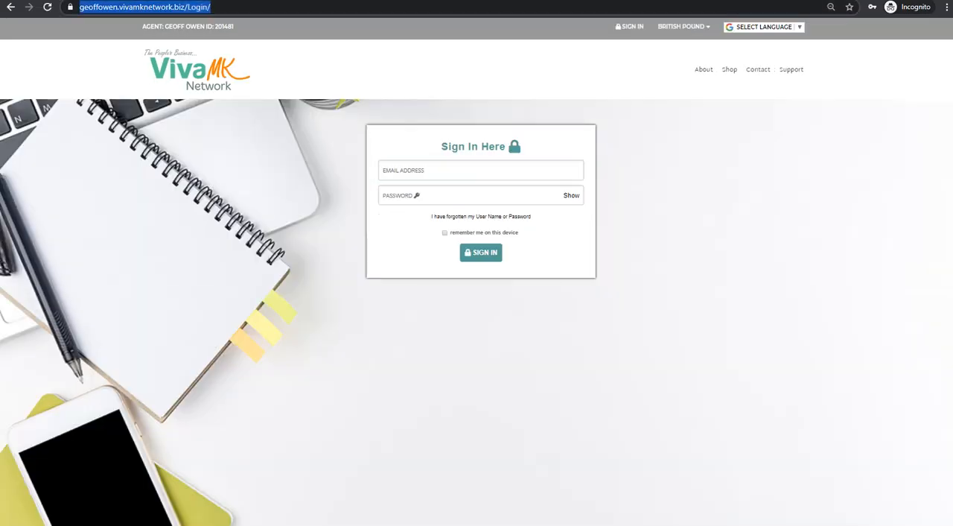
Step: Load the copied /shop link while logged out, showing the Spring Summer 2020 catalogue
left_click(149, 12)
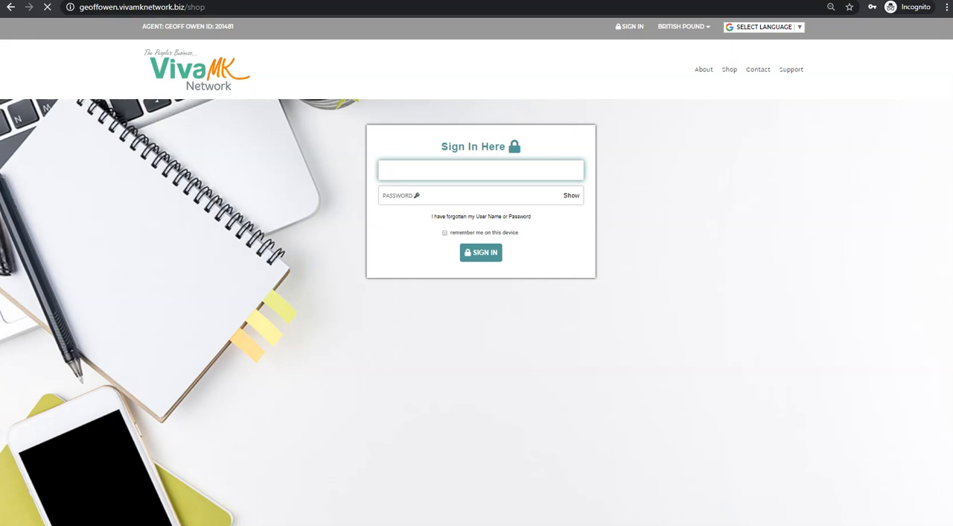
left_click(480, 170)
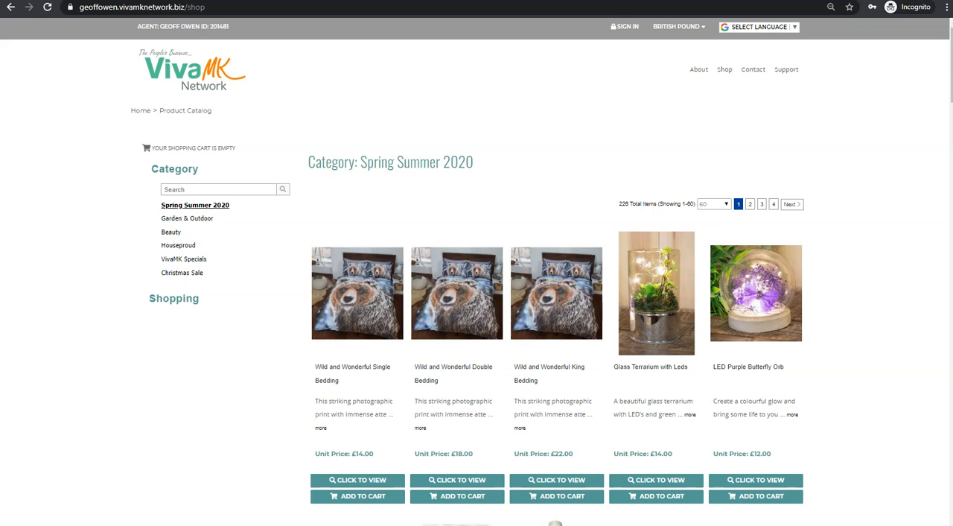
Step: Browse the product grid and add one £14.00 product to the shopping cart
scroll("down", 3)
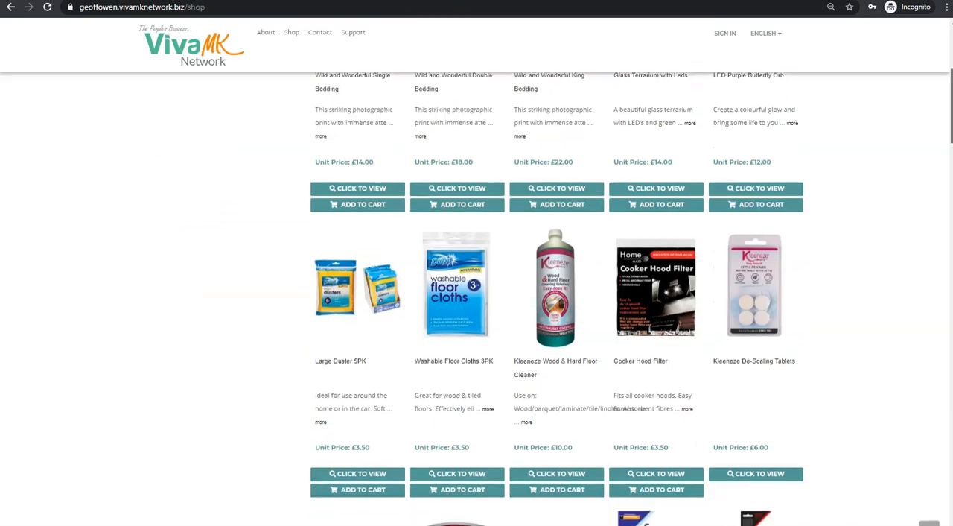
scroll("down", 3)
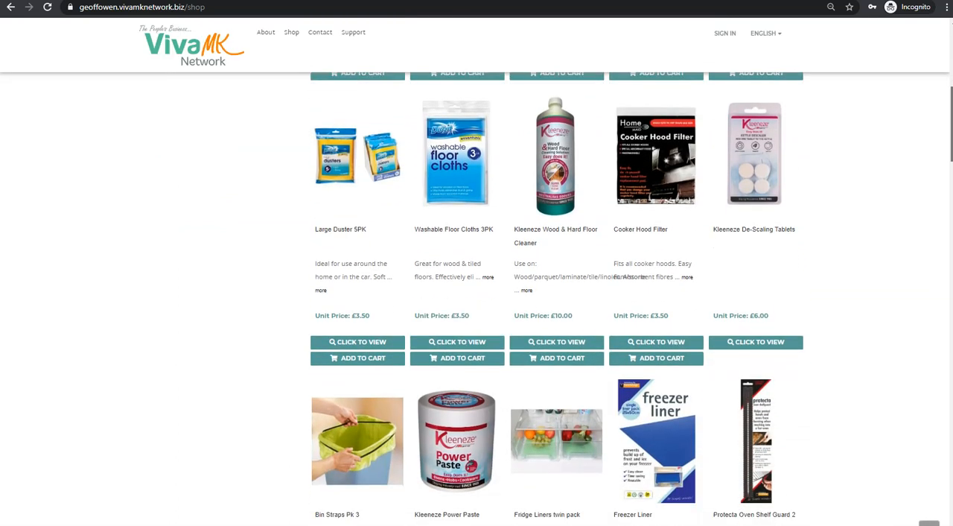
scroll("down", 3)
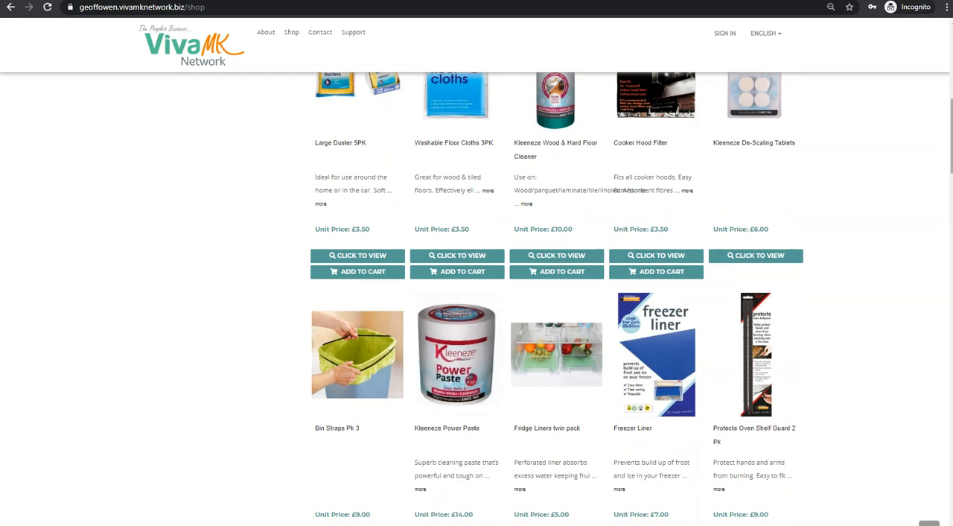
scroll("down", 3)
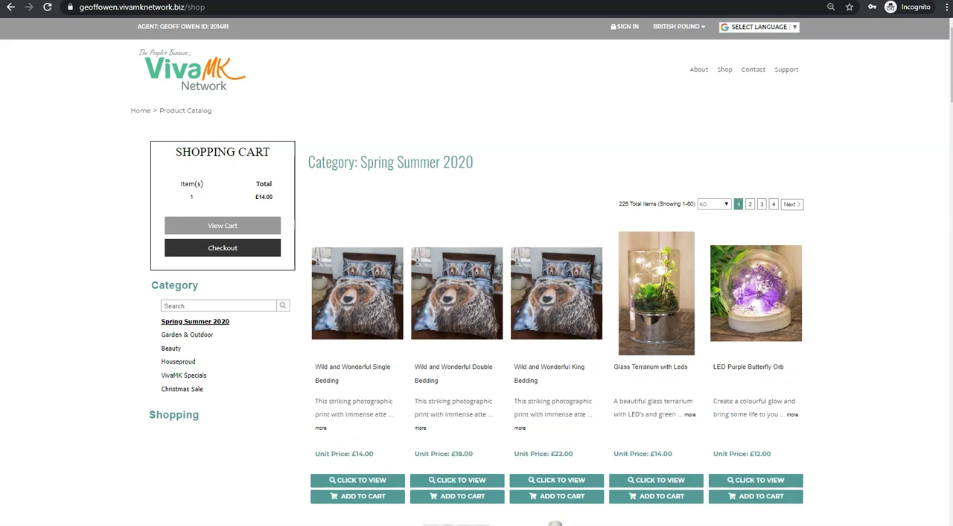
Step: Check out the cart and choose Create Account in the place-your-order sign-in dialog
left_click(222, 248)
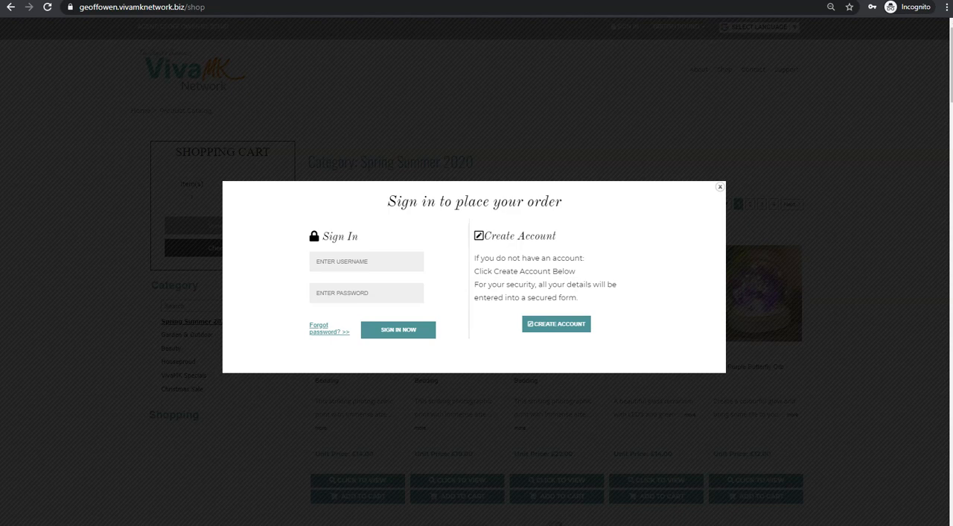
left_click(557, 325)
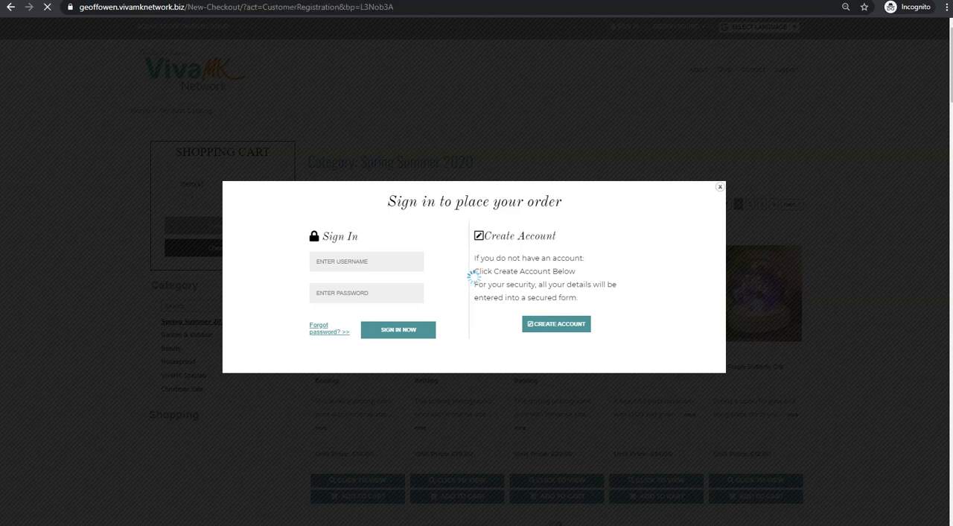